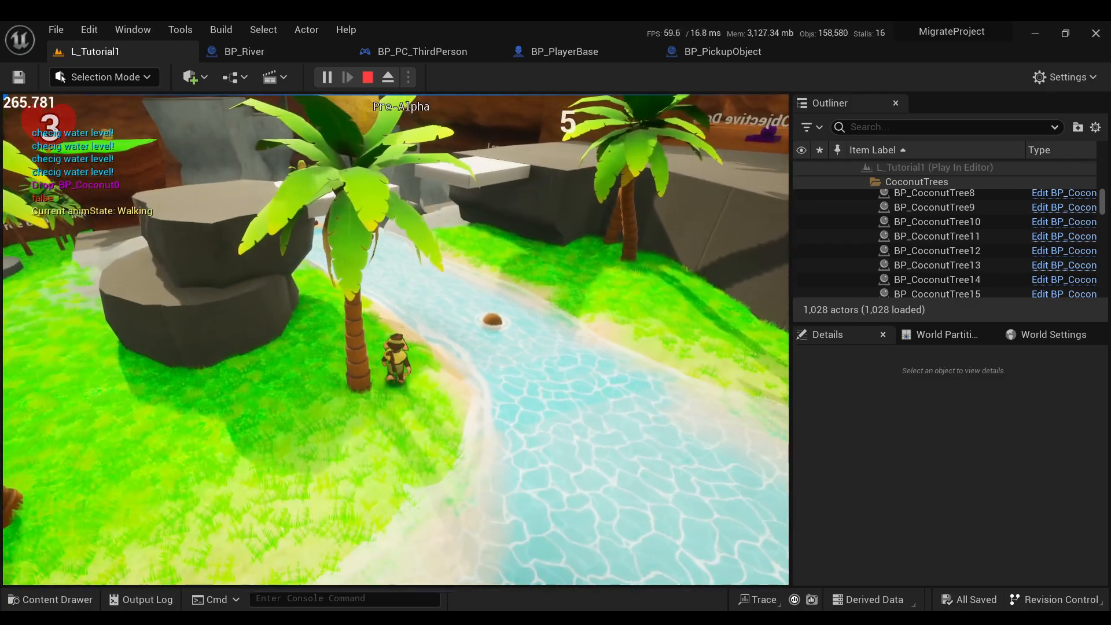
Detach from the player character during play to inspect the river water up close.
{"action": "key", "text": "space"}
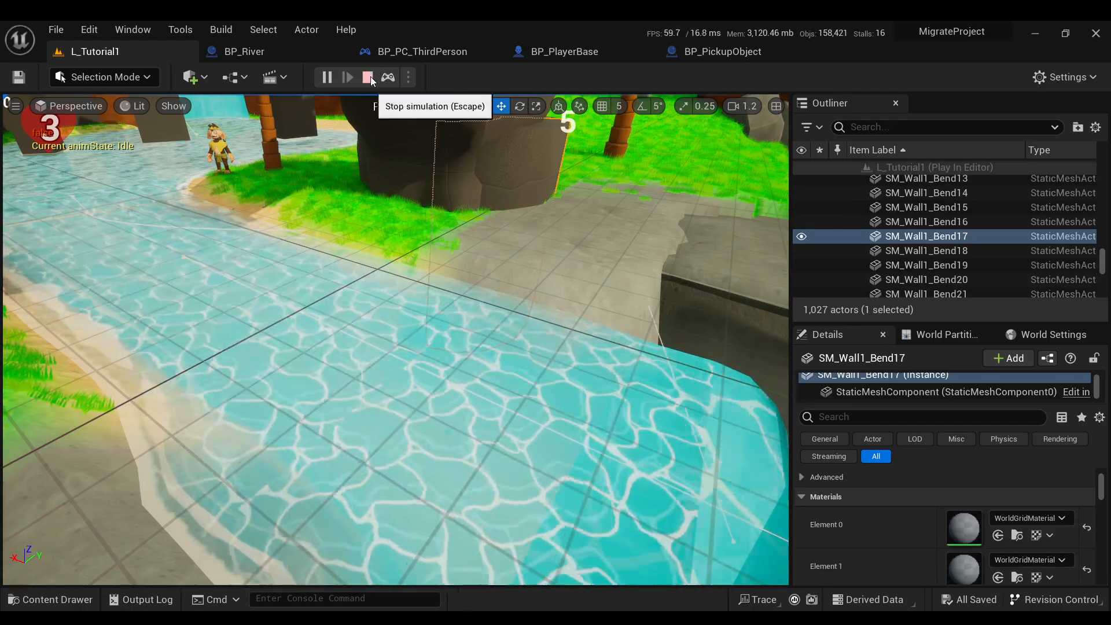
End the play session and return to editing, showing BP_River2's river speed of -3.0.
{"action": "left_click", "coordinate": [367, 76]}
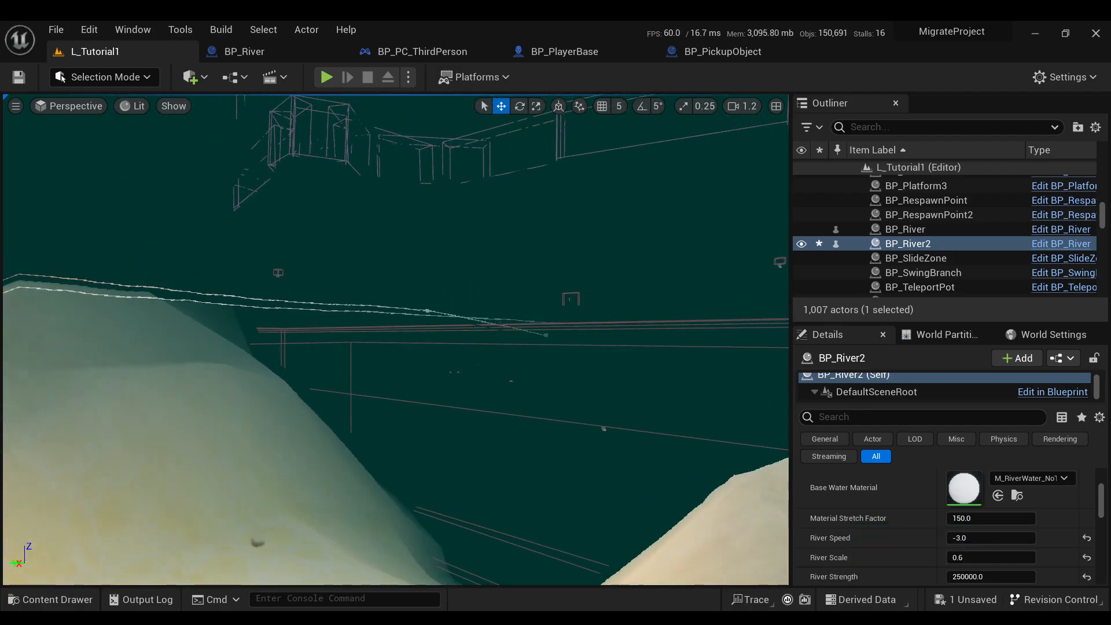
Give BP_River River Speed -7.0 and River Strength 550000, then play-test the level.
{"action": "left_click", "coordinate": [454, 284]}
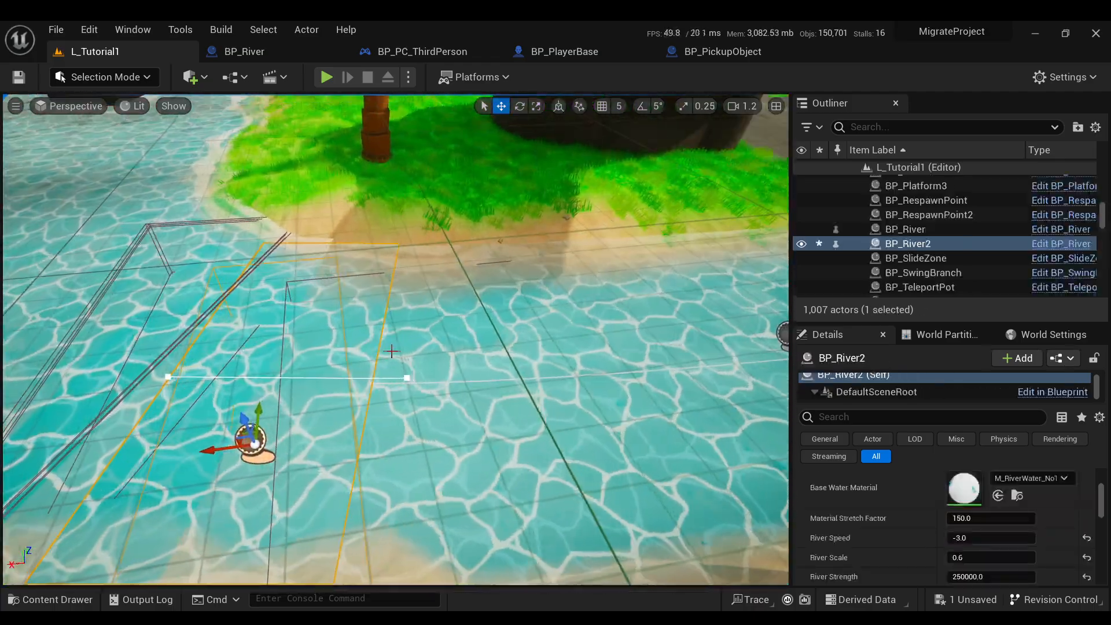
{"action": "left_click", "coordinate": [905, 229]}
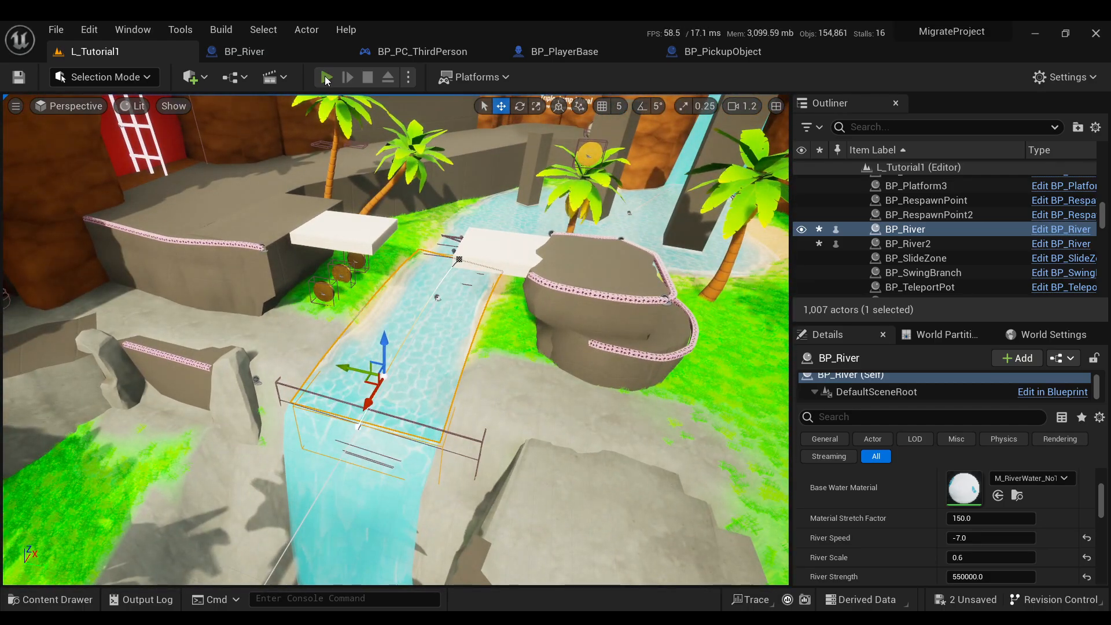
{"action": "left_click", "coordinate": [326, 77]}
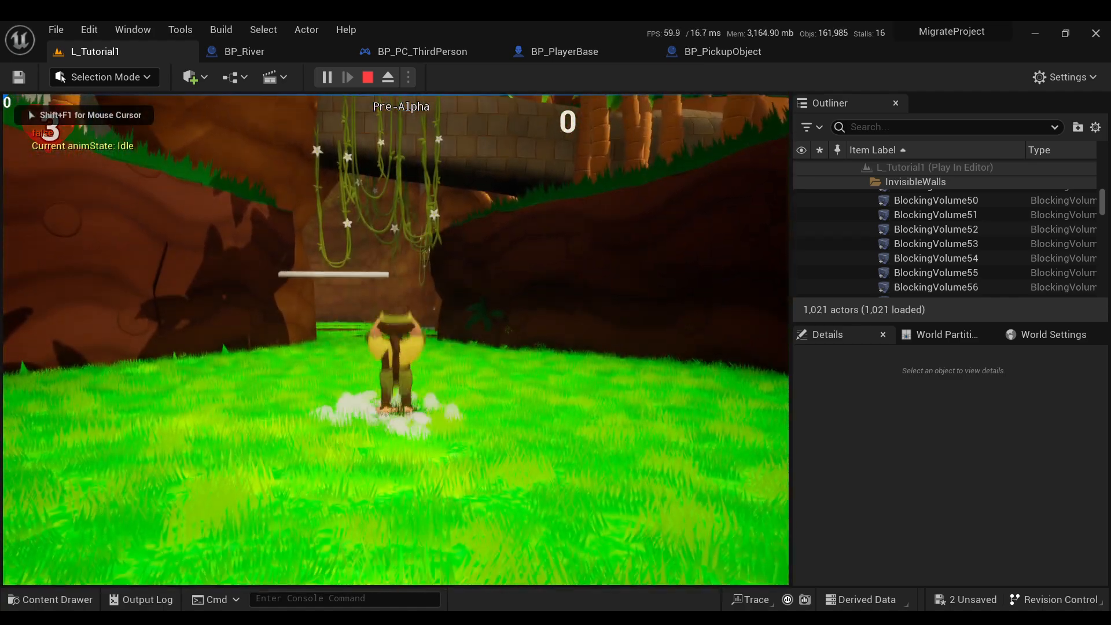